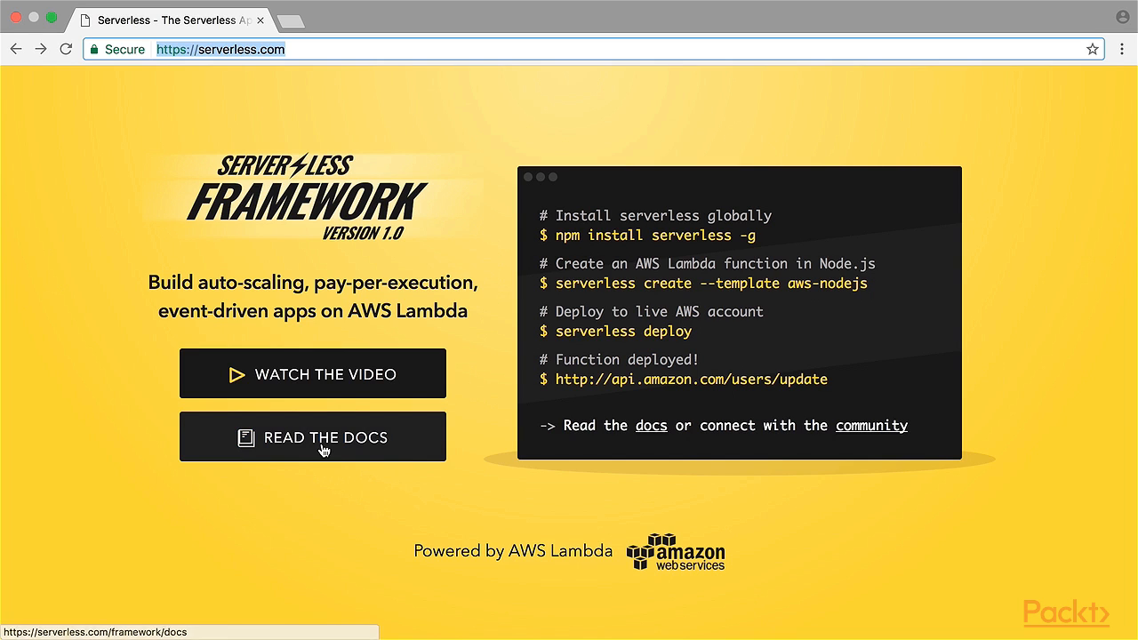
# Step: Follow 'Read the Docs' on serverless.com to reach the framework documentation
pyautogui.click(312, 437)
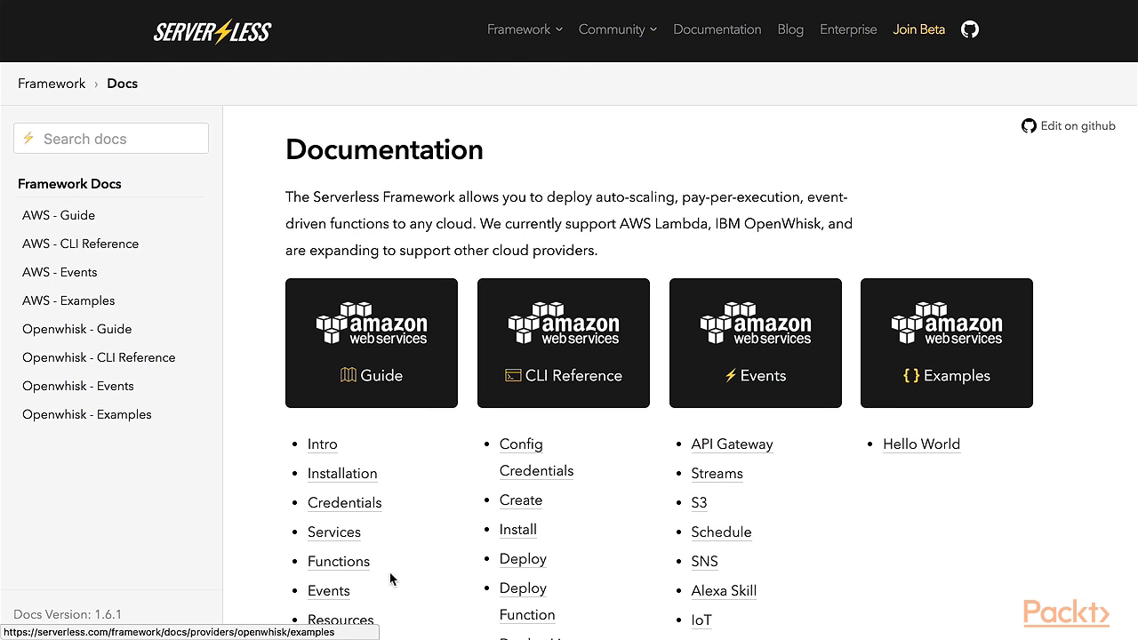
pyautogui.moveTo(394, 485)
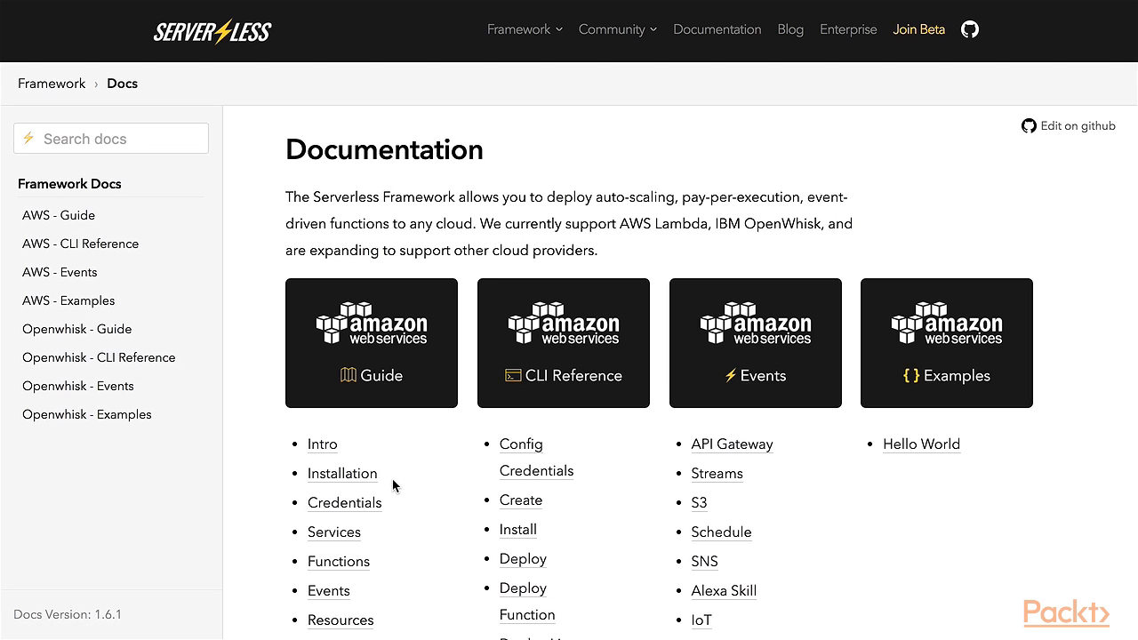
pyautogui.moveTo(343, 473)
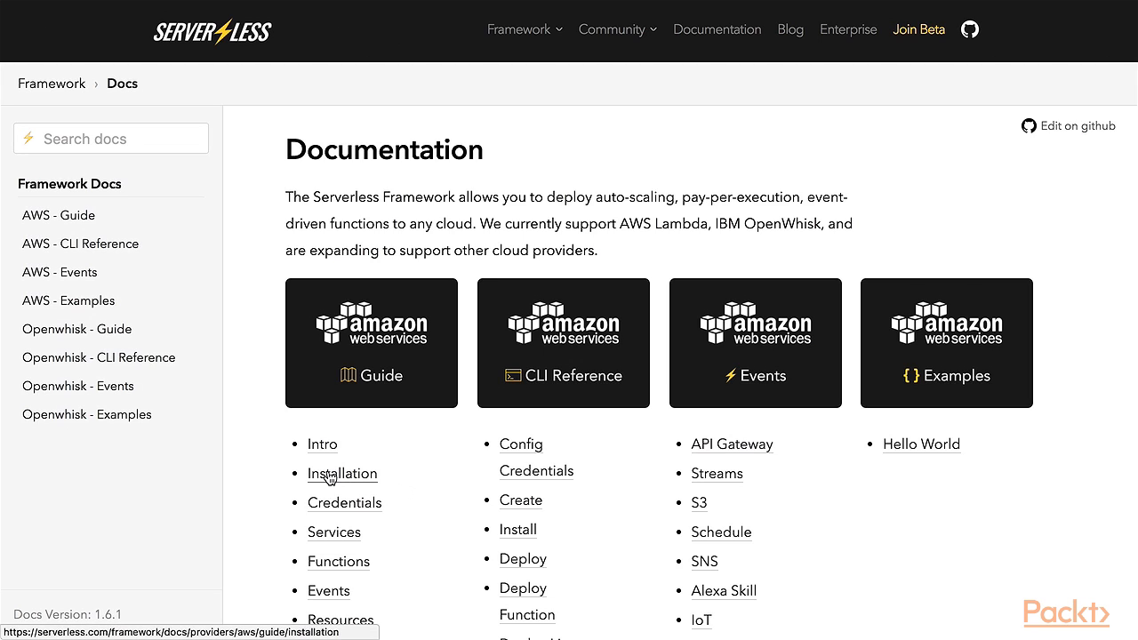
# Step: Open the AWS guide's Installation page from the Guide column
pyautogui.click(342, 472)
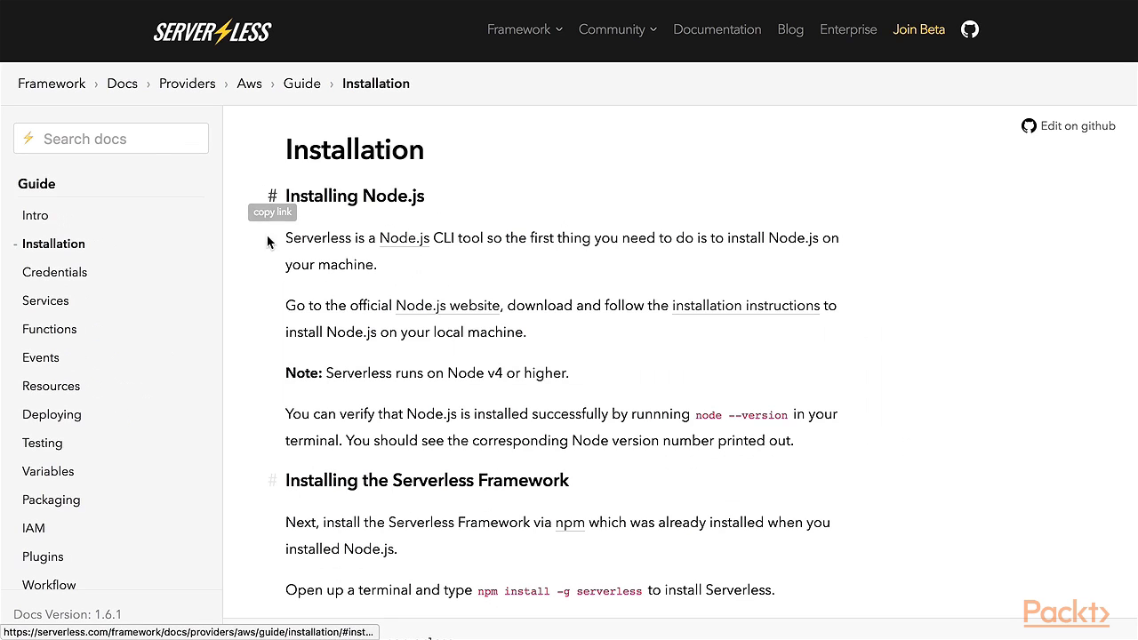
pyautogui.moveTo(412, 284)
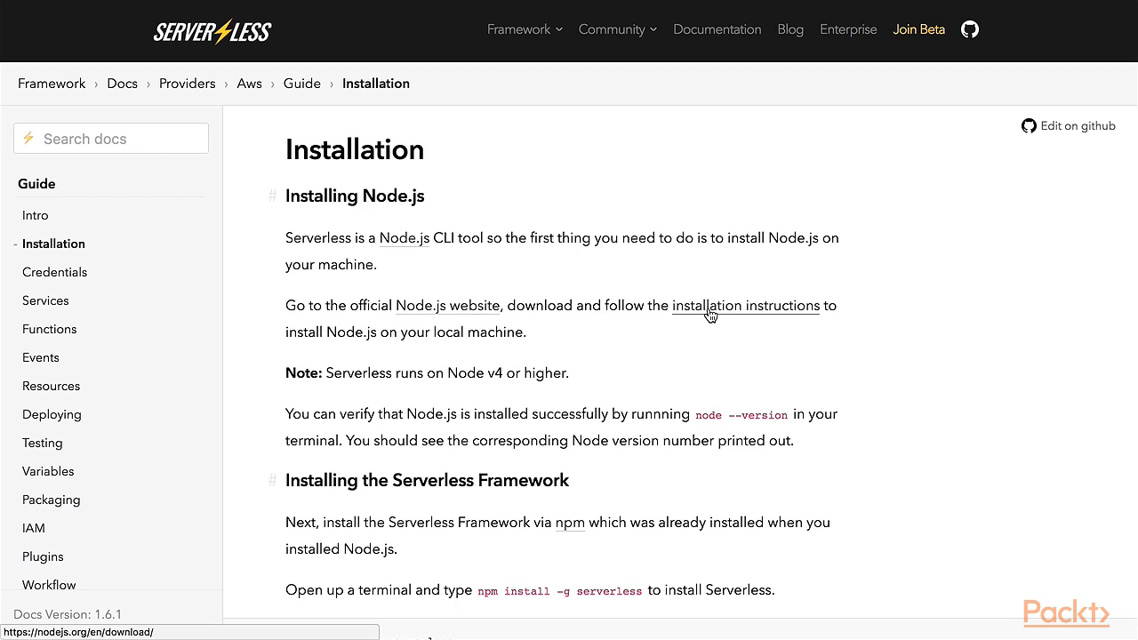
pyautogui.moveTo(556, 320)
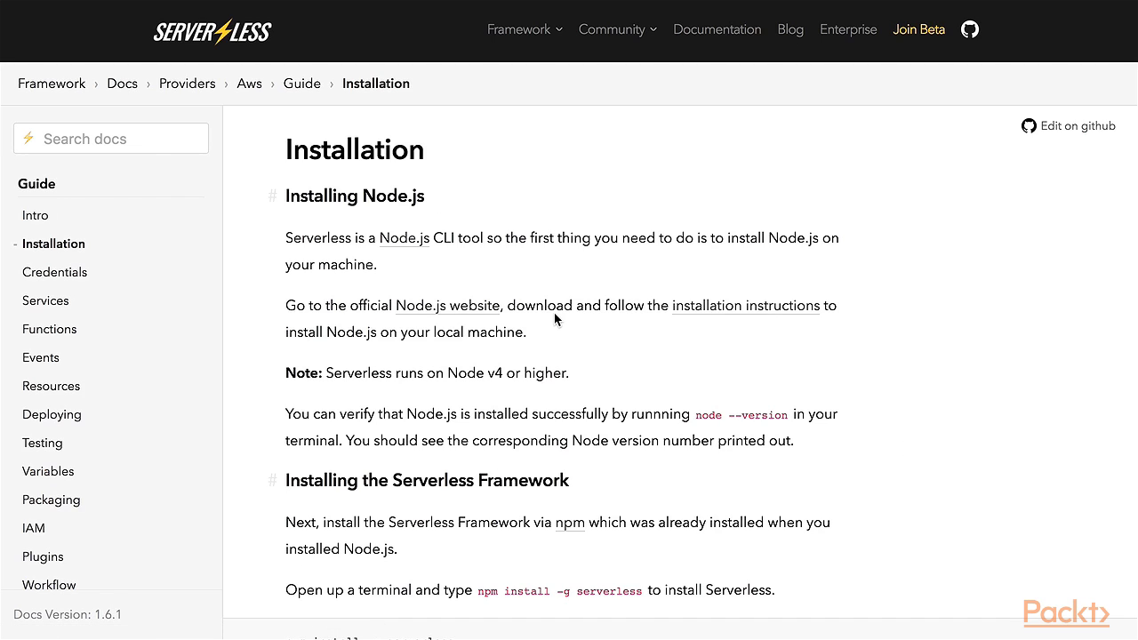
pyautogui.moveTo(571, 376)
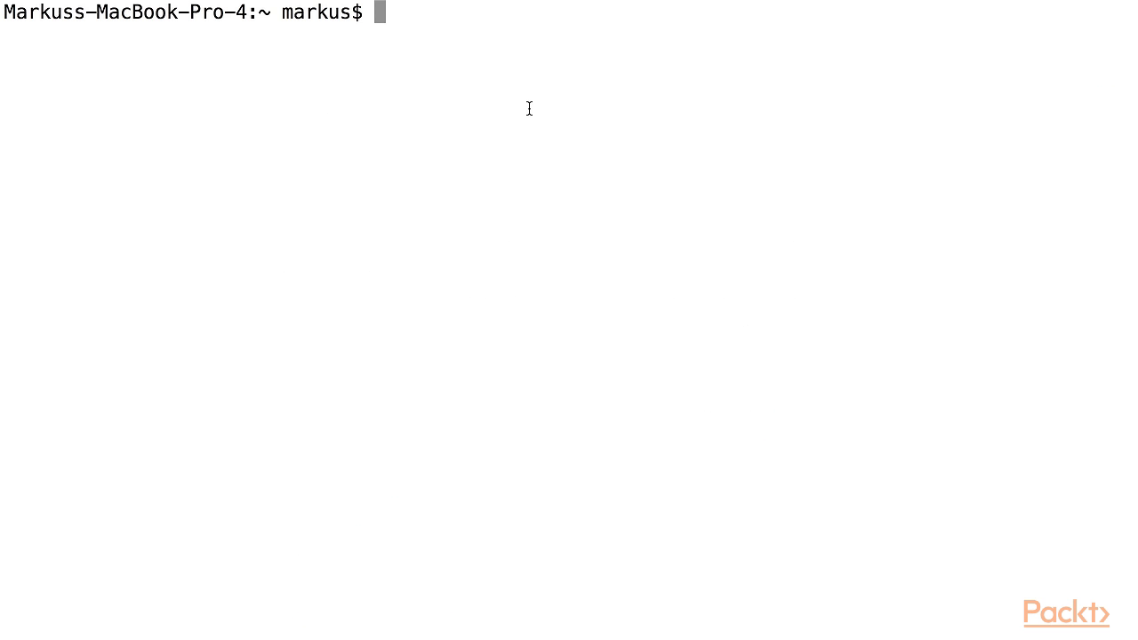
# Step: Run node --version, confirming Node.js v6.8.1
pyautogui.write('node --versio')
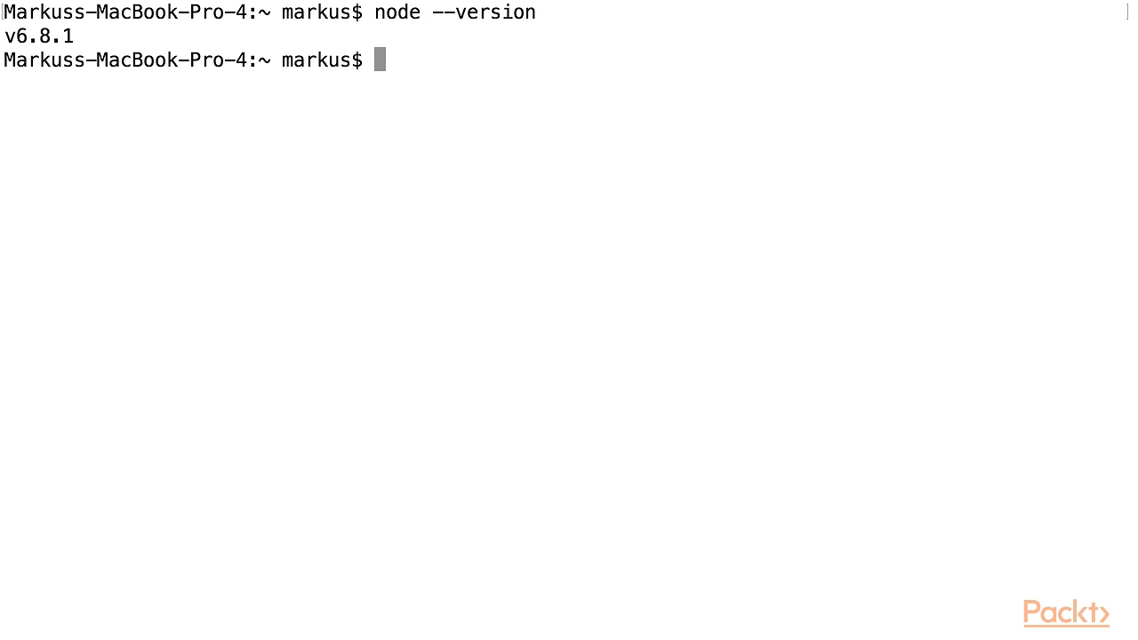
# Step: Run npm install -g serverless and wait for the dependency tree to print
pyautogui.write('np')
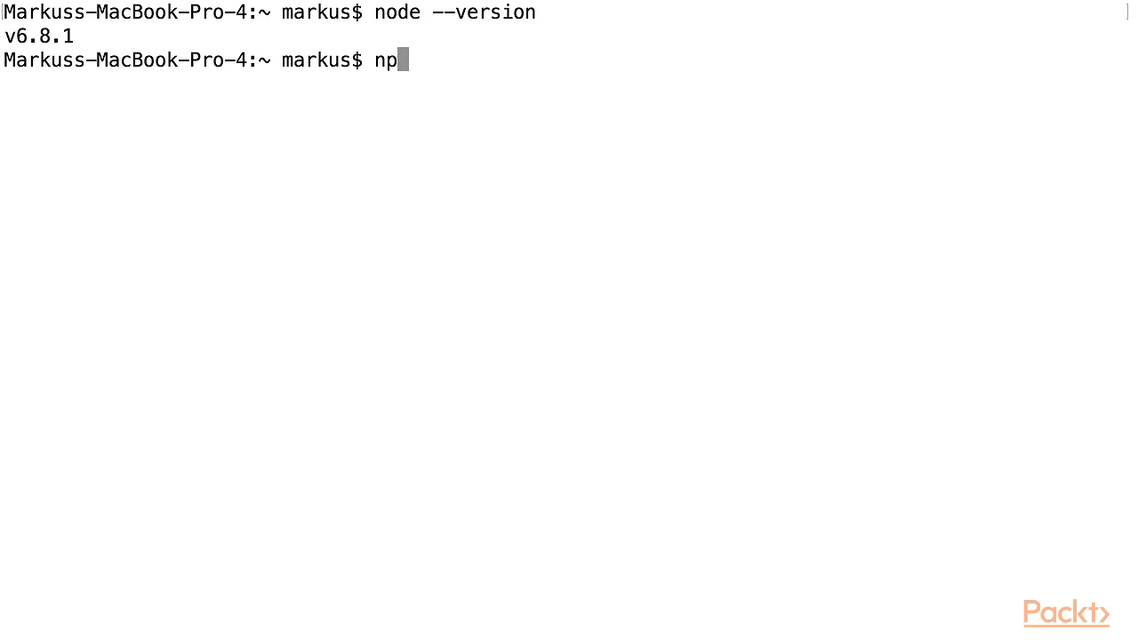
pyautogui.write('m install')
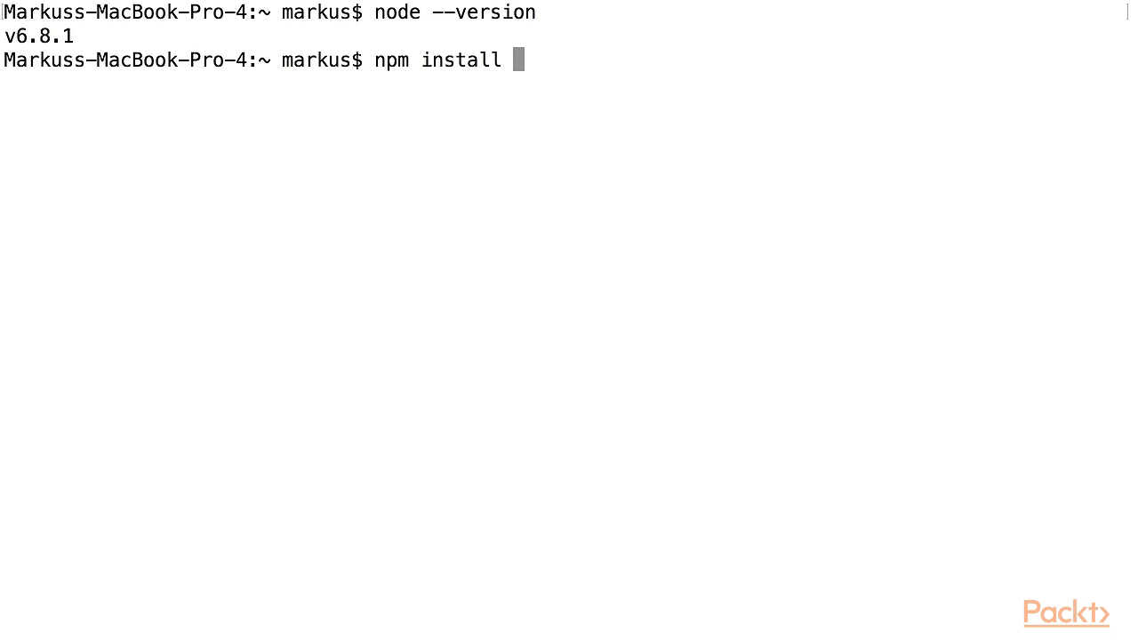
pyautogui.write('-g')
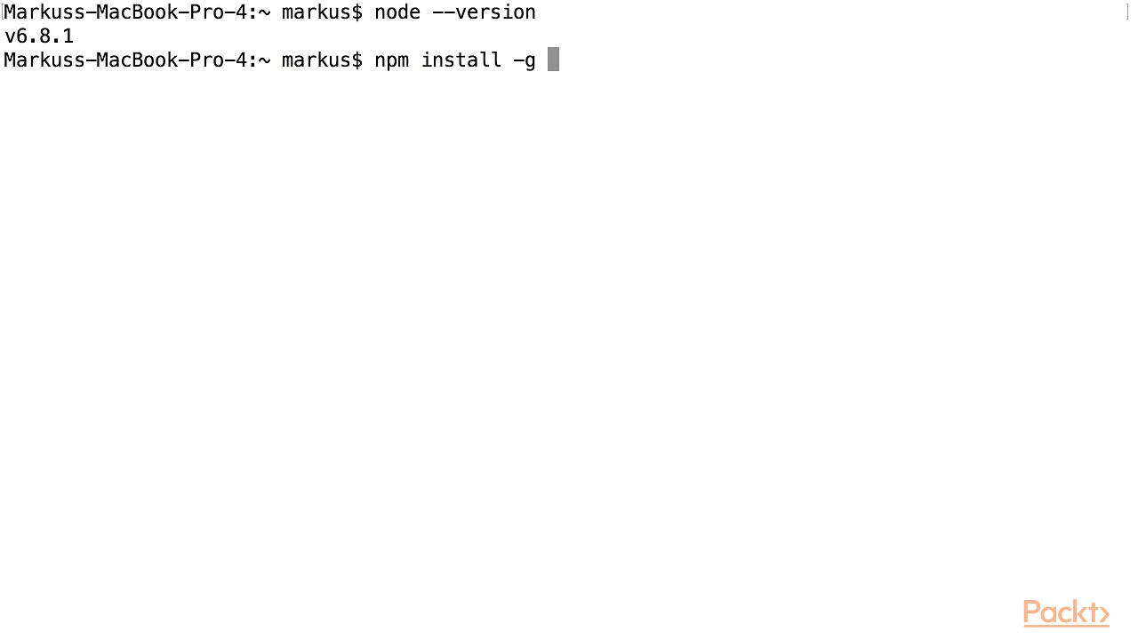
pyautogui.write('serve')
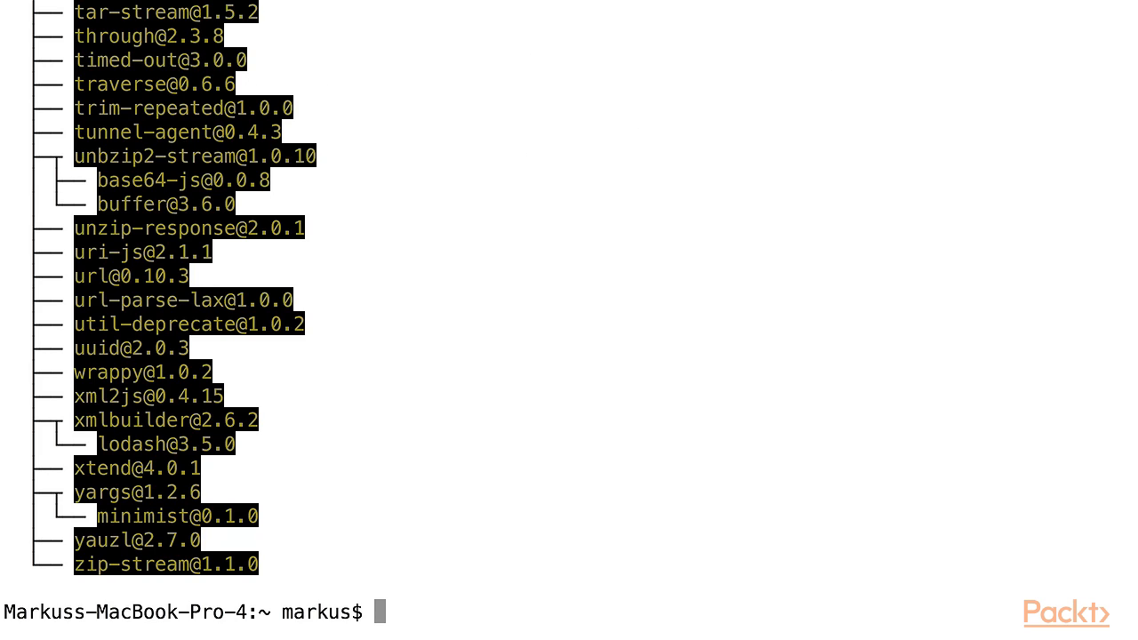
# Step: Run serverless to print its command list and plugins
pyautogui.write('serverless')
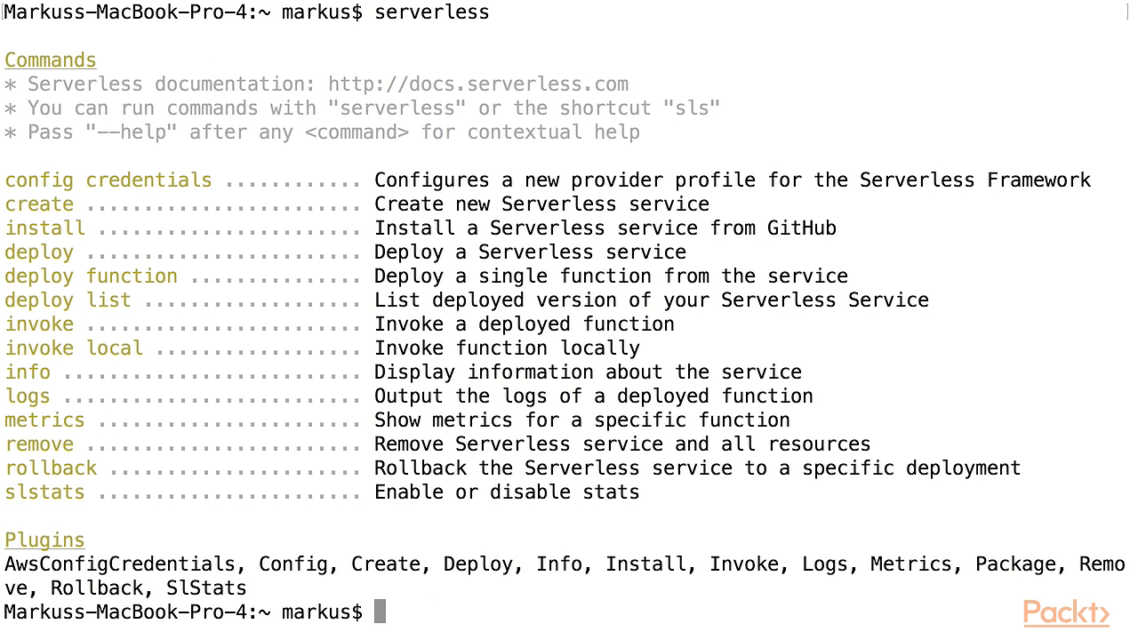
pyautogui.moveTo(41, 276)
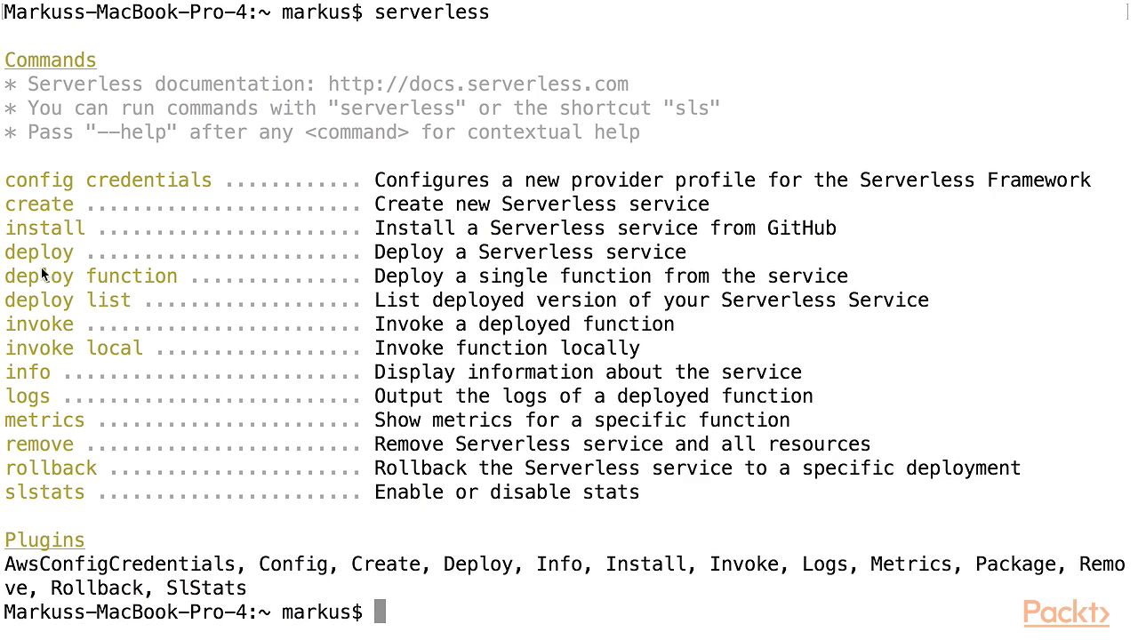
pyautogui.moveTo(234, 199)
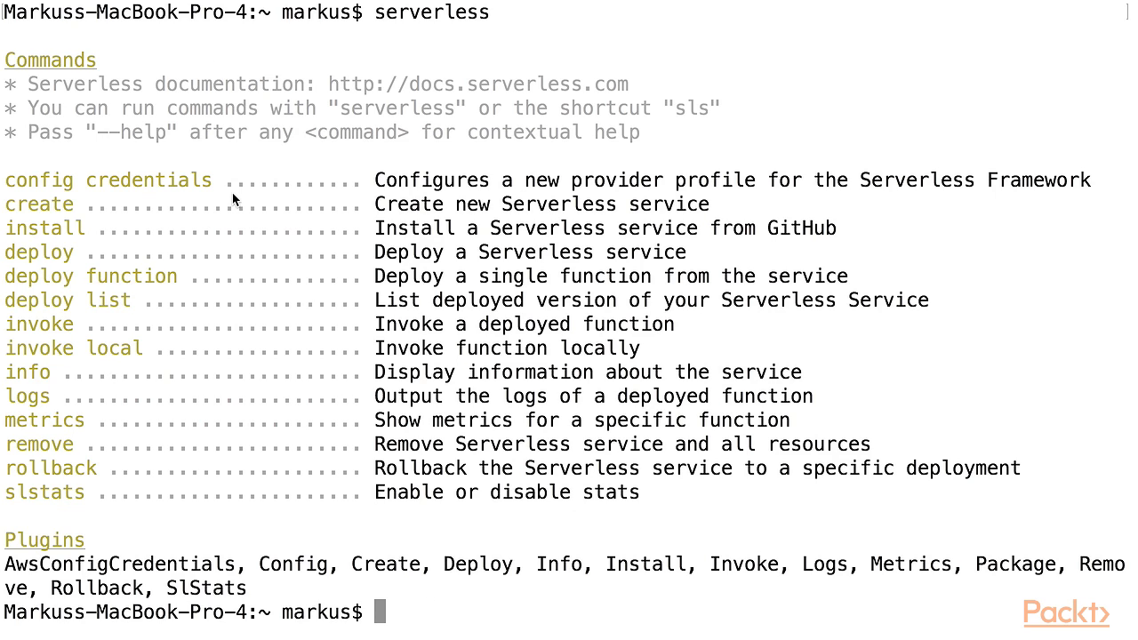
pyautogui.moveTo(213, 189)
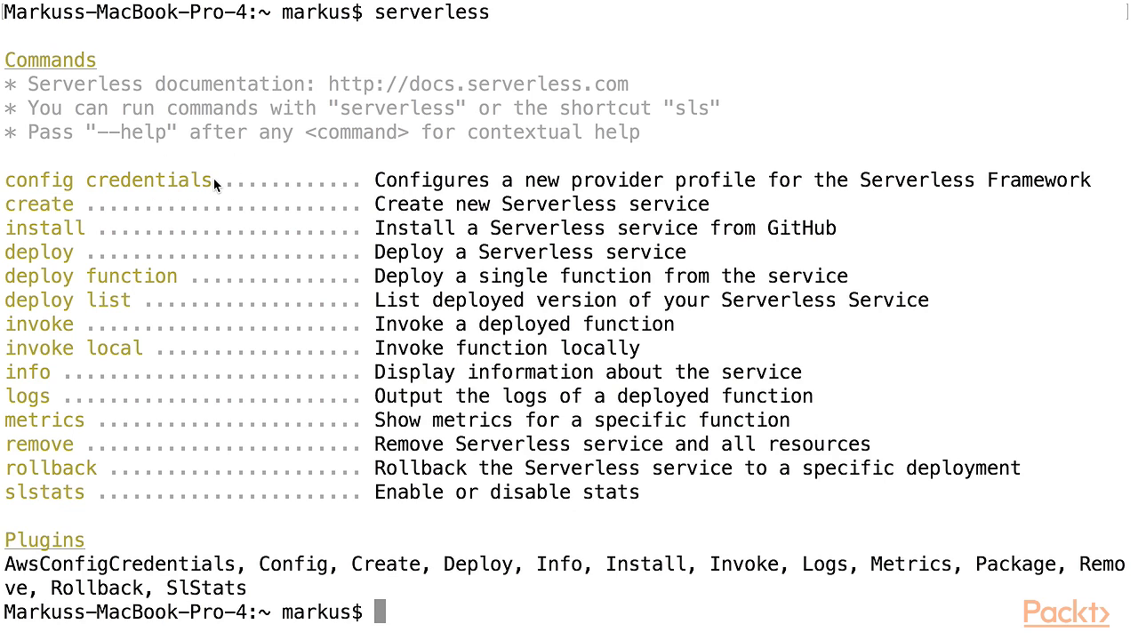
pyautogui.doubleClick(107, 179)
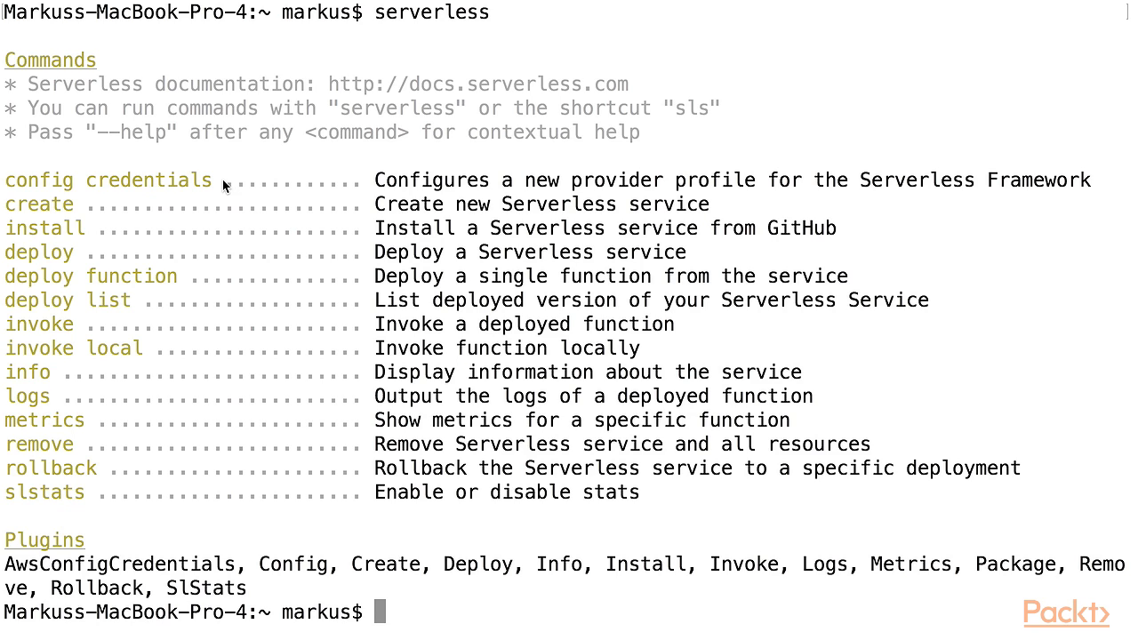
pyautogui.moveTo(218, 187)
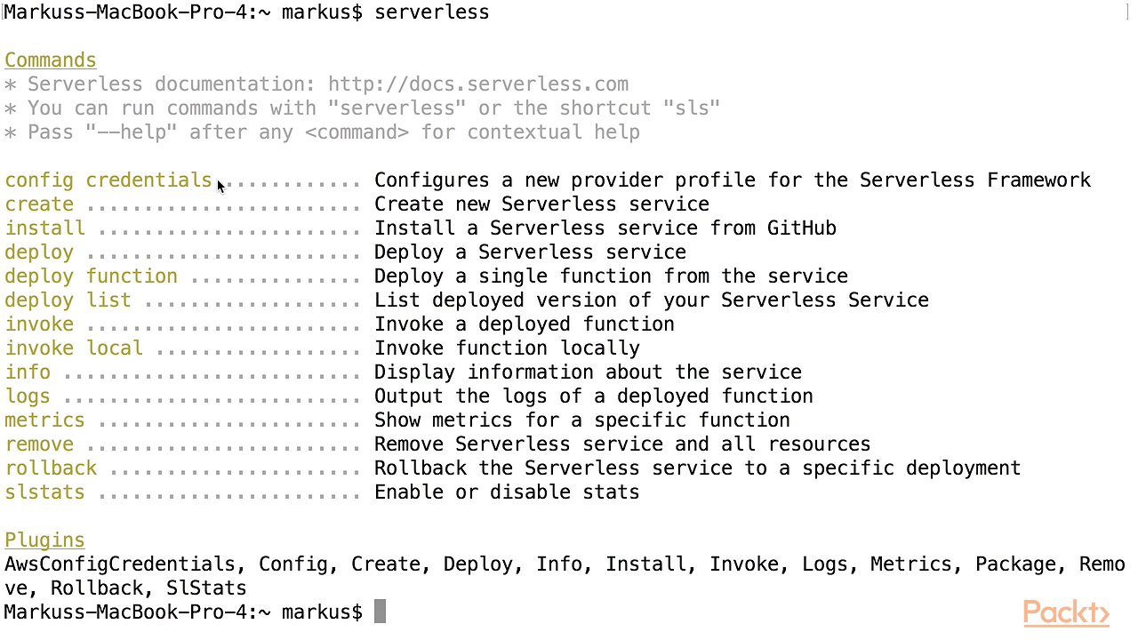
# Step: Run sls, then sls create --help to show template, path and name options
pyautogui.write('sls')
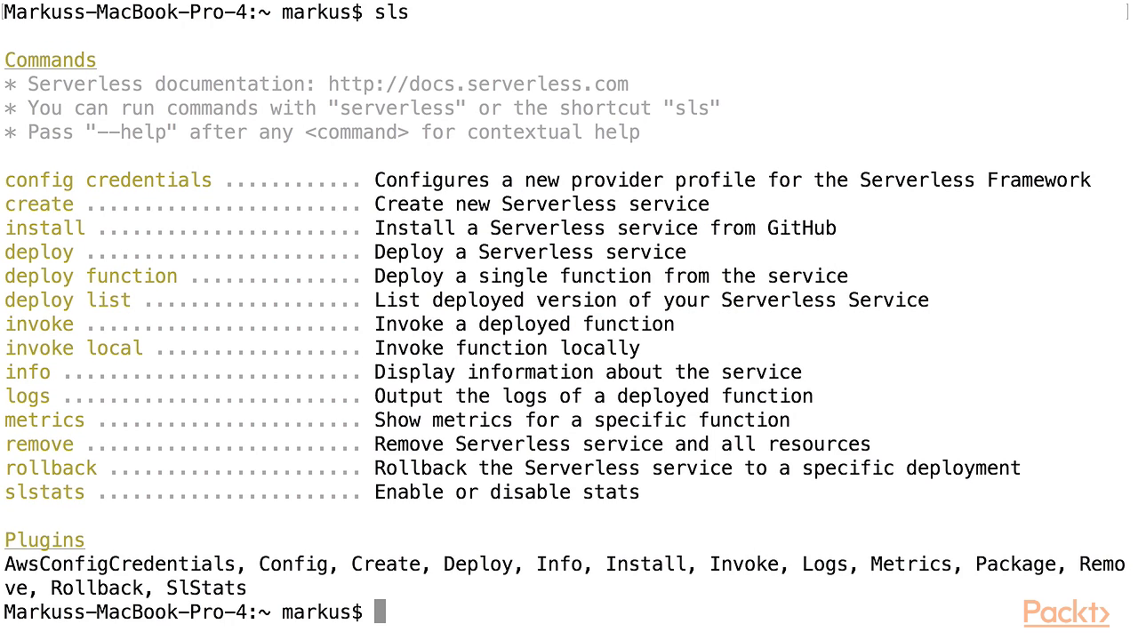
pyautogui.write('sls create')
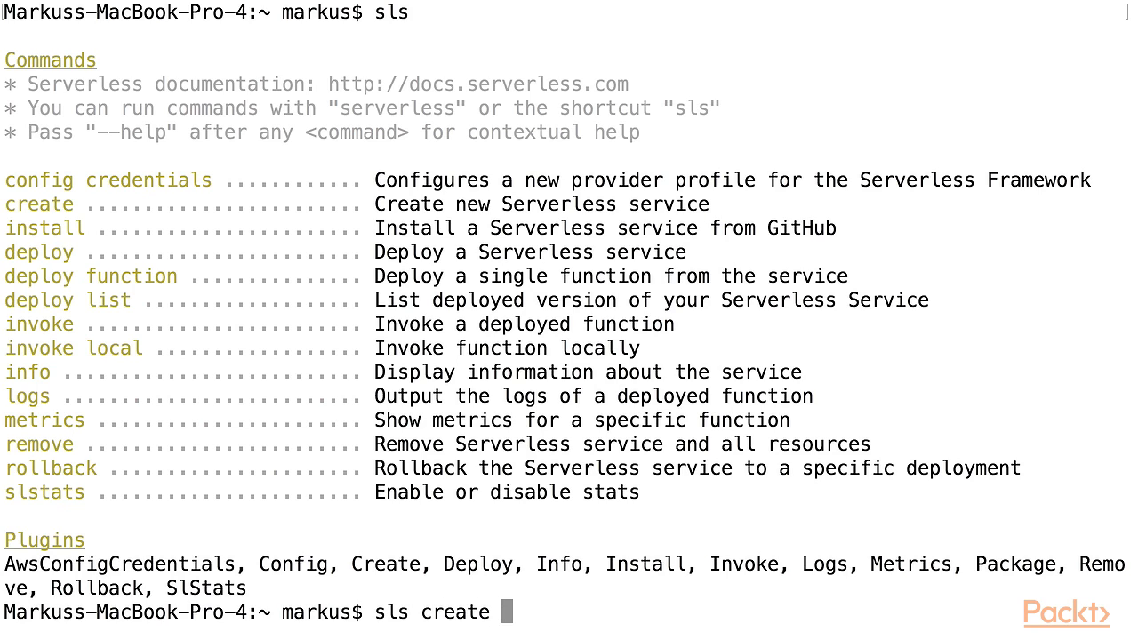
pyautogui.write('--help')
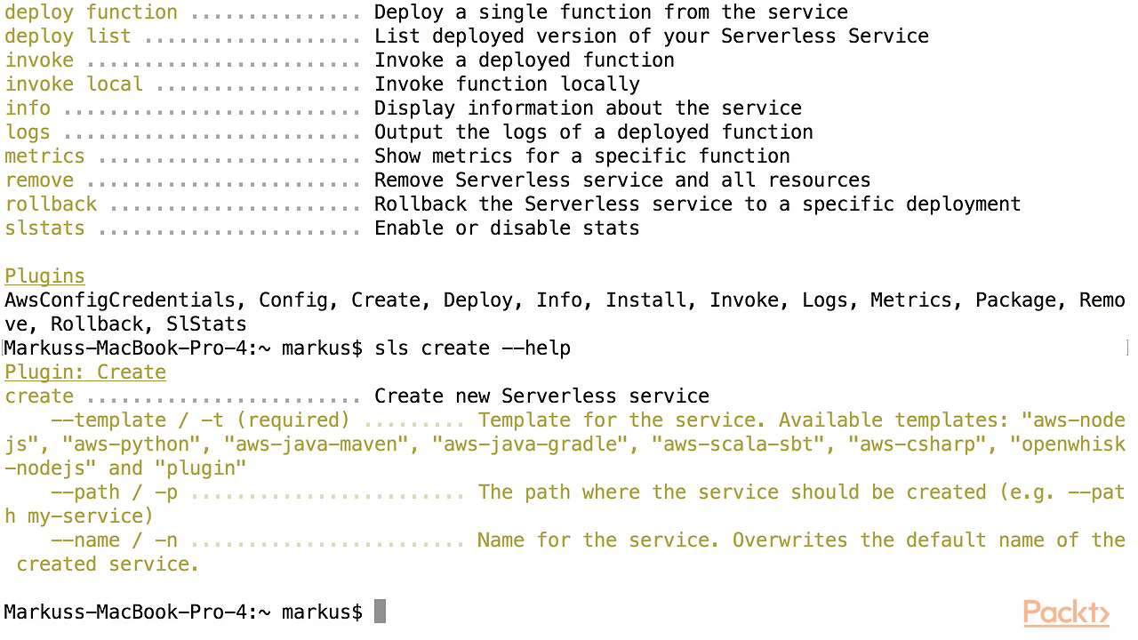